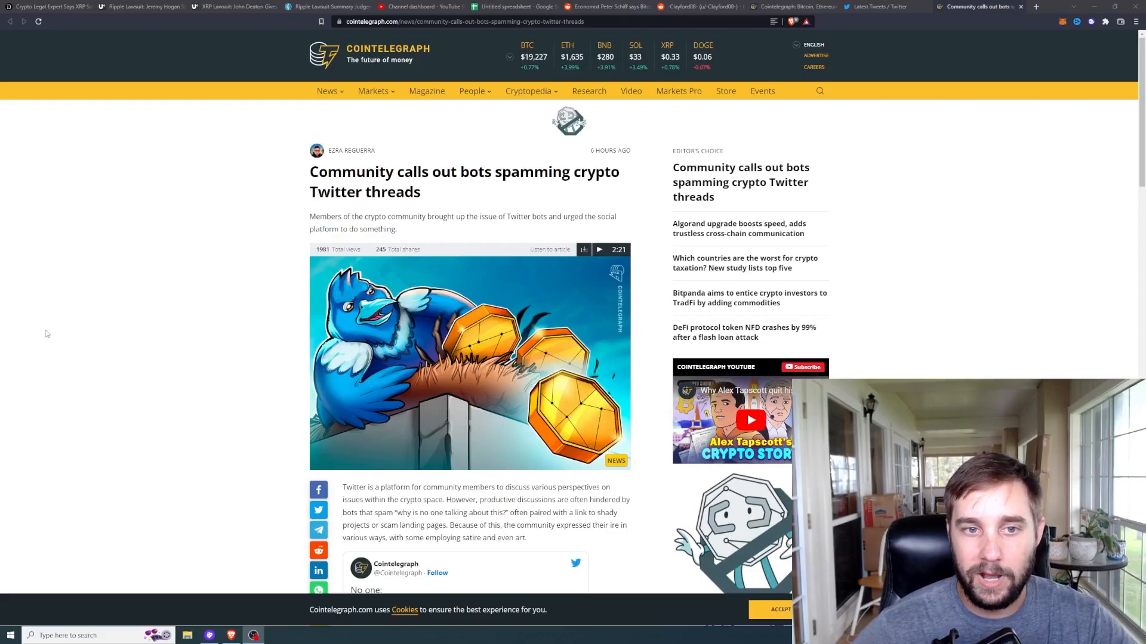
# Scroll down the bot-spam article past analyst quotes to the embedded Crypto Bushi garment tweet.
pyautogui.scroll(-3)
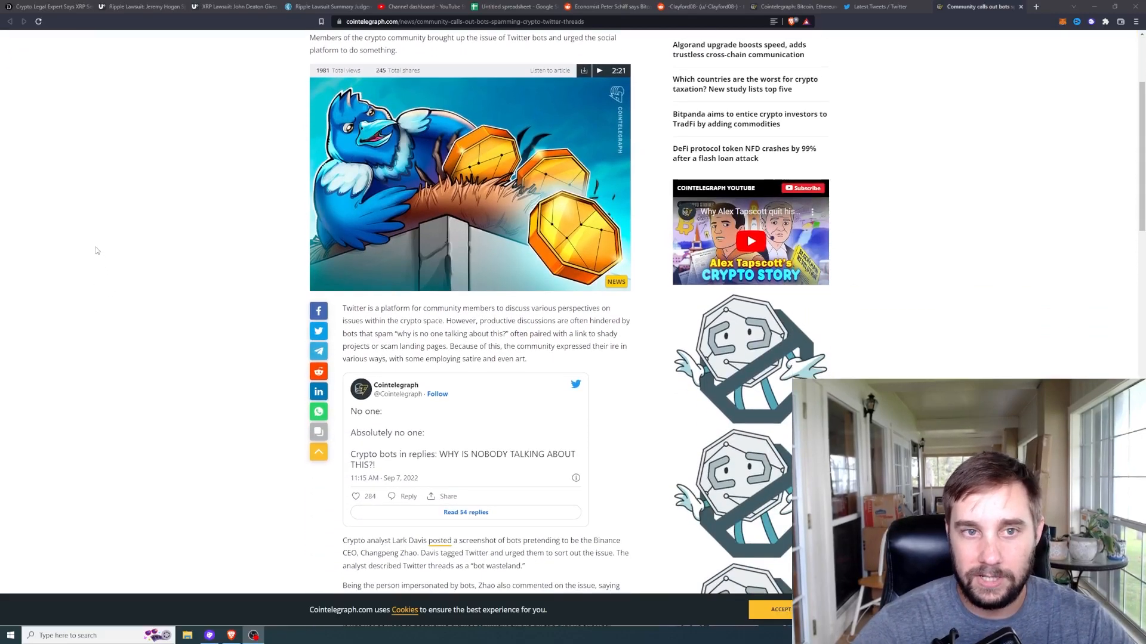
pyautogui.scroll(3)
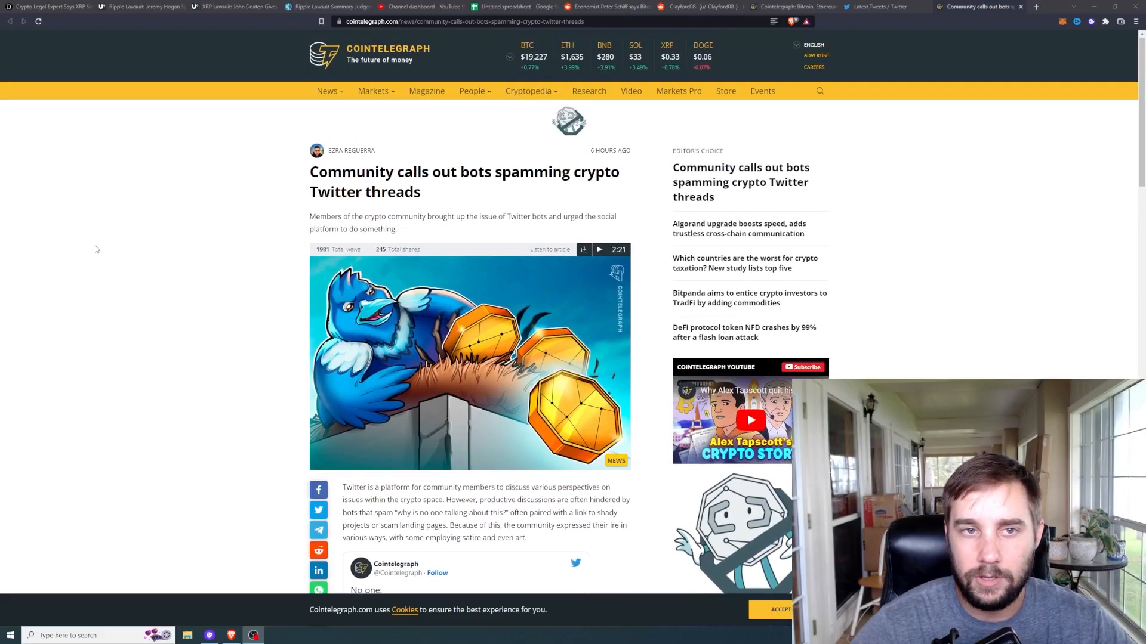
pyautogui.moveTo(101, 254)
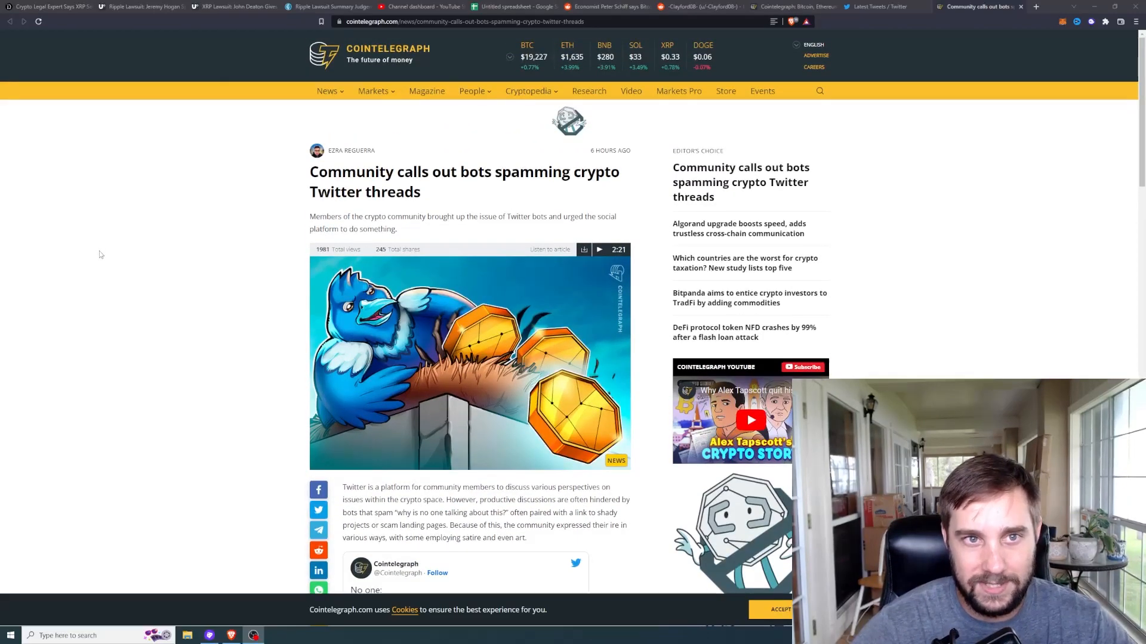
pyautogui.scroll(-3)
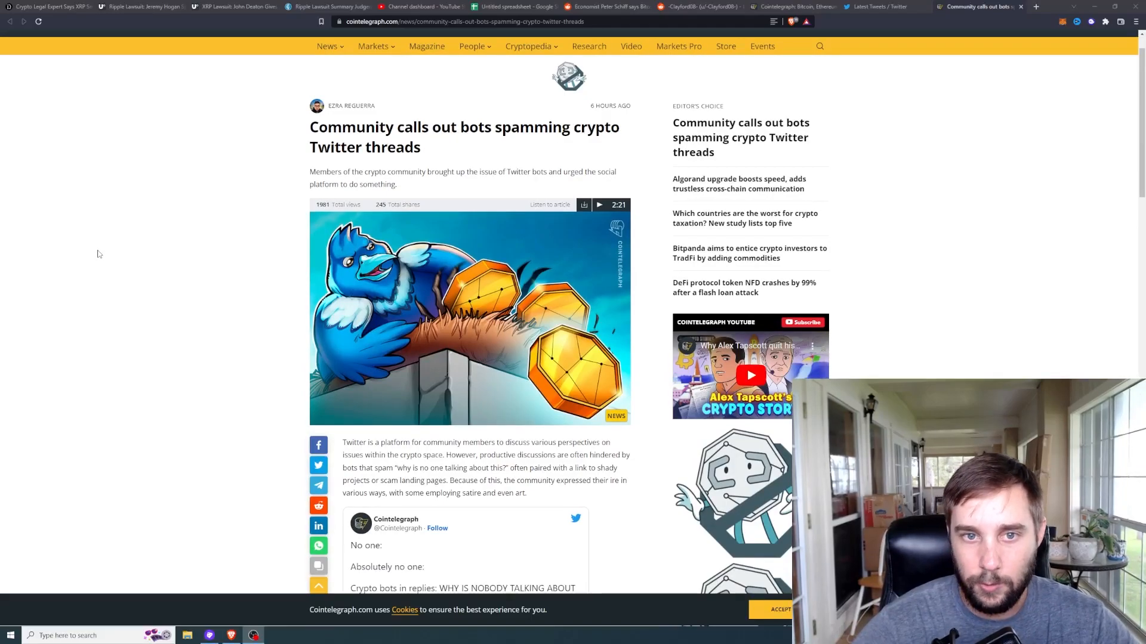
pyautogui.scroll(-3)
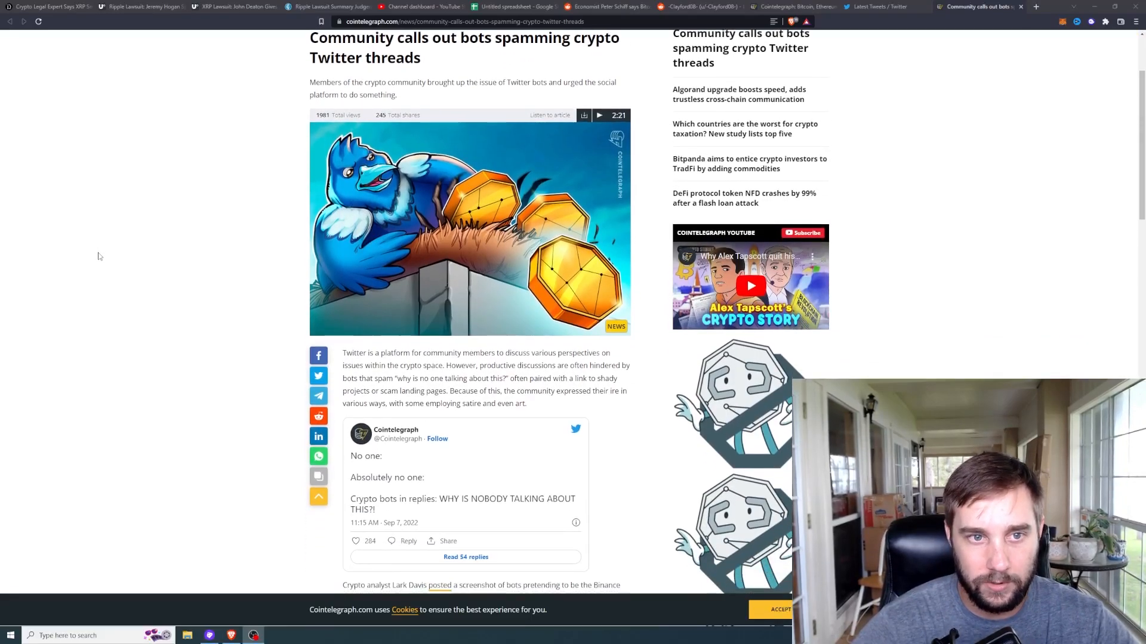
pyautogui.scroll(-3)
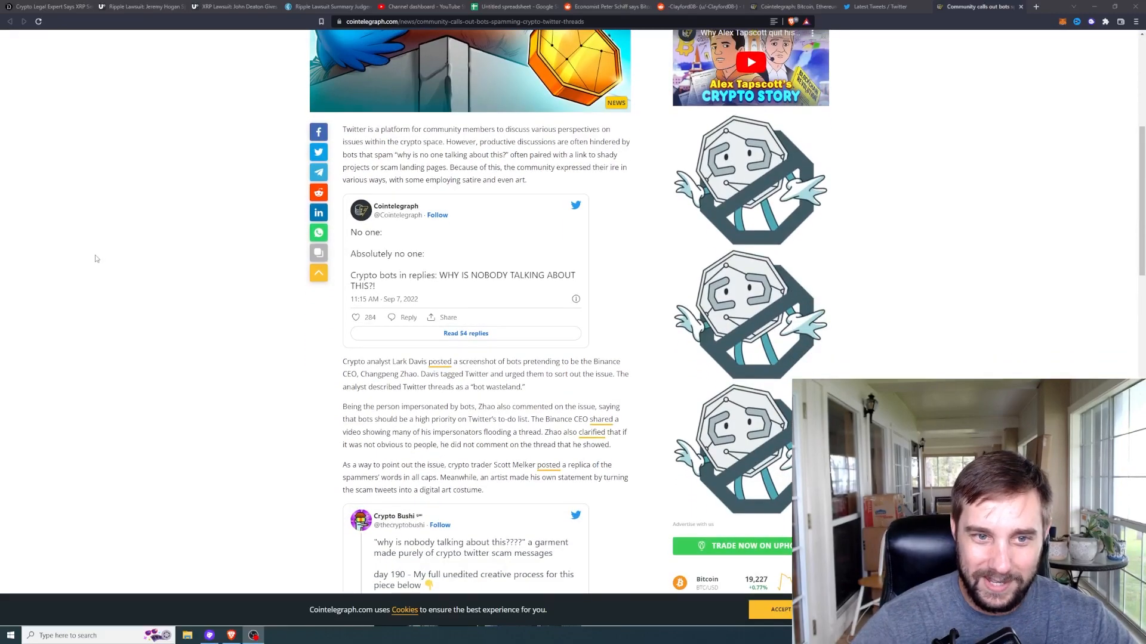
pyautogui.scroll(-3)
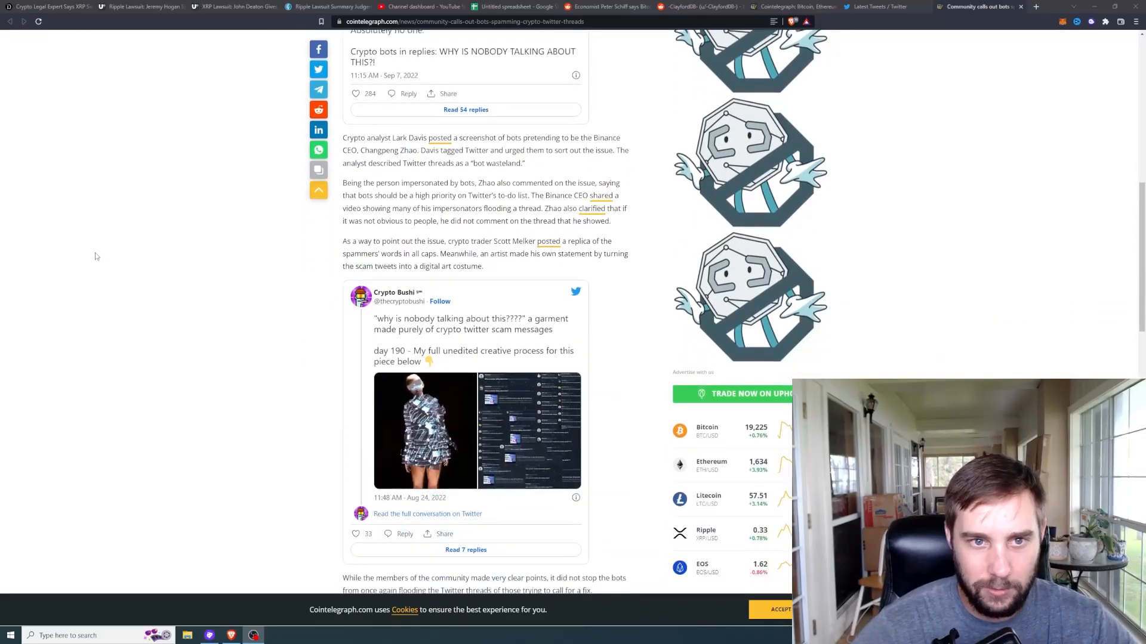
pyautogui.scroll(3)
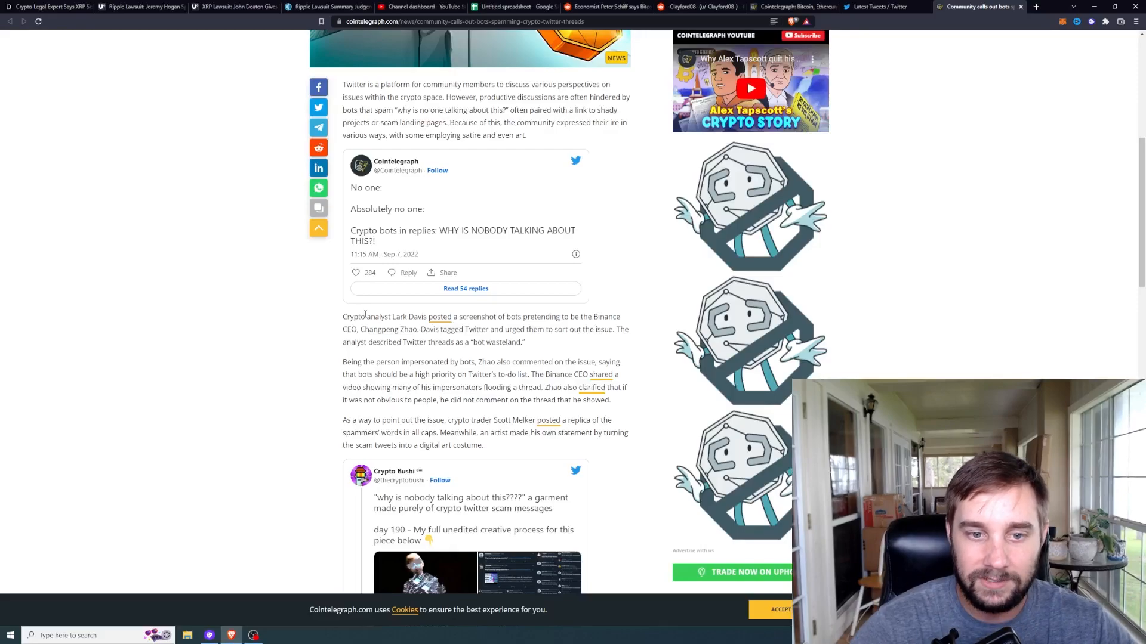
pyautogui.moveTo(361, 313)
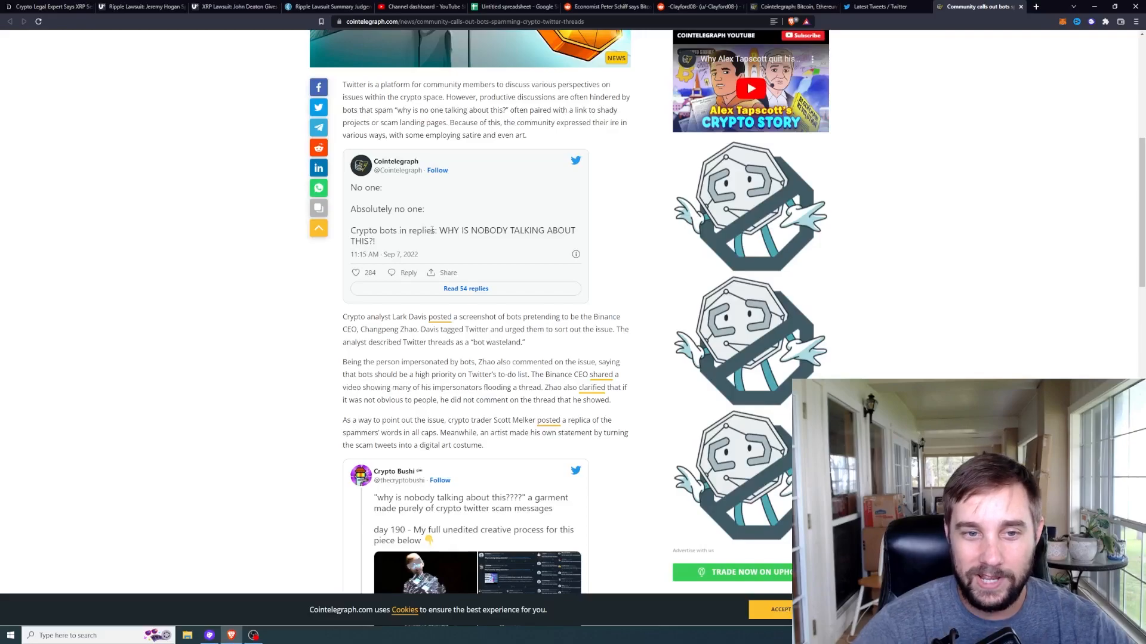
pyautogui.scroll(-3)
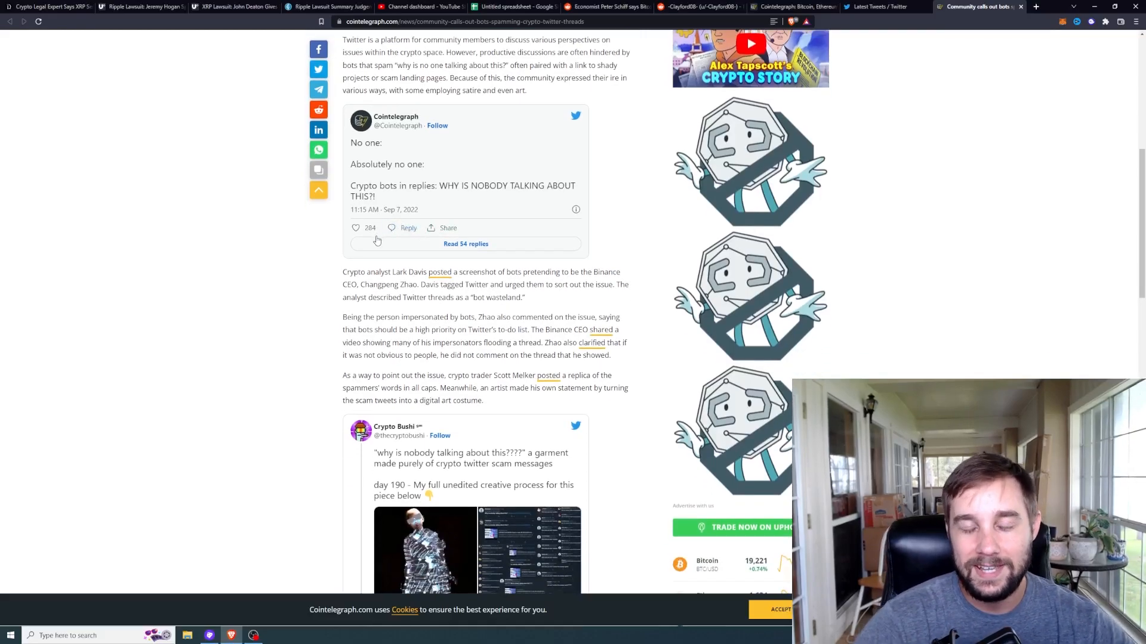
pyautogui.scroll(-3)
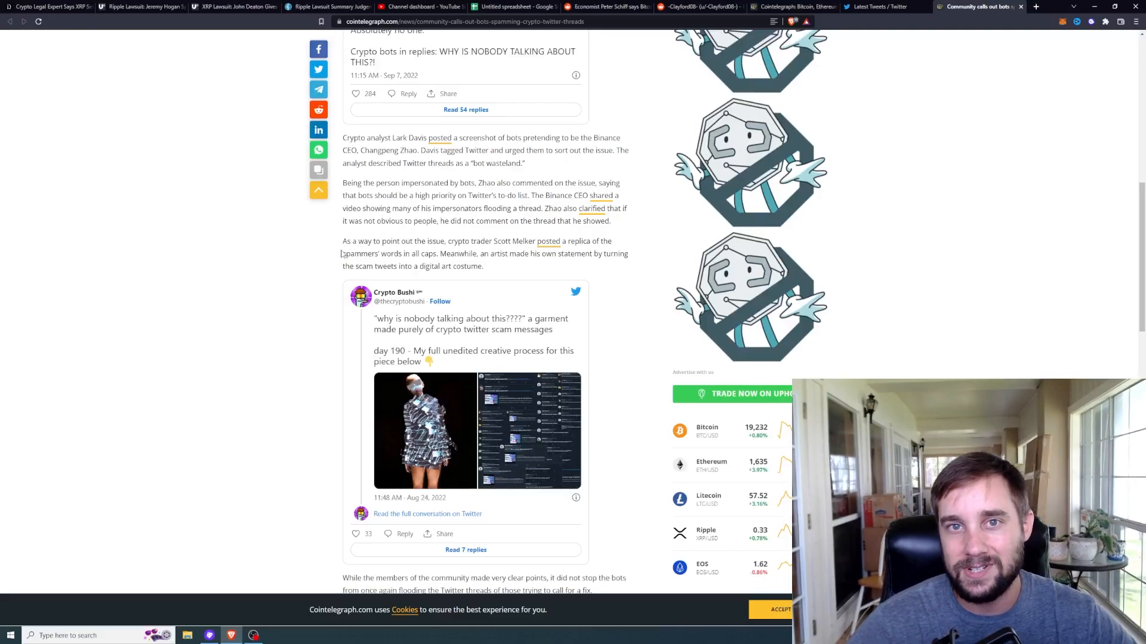
# Open the Crypto Bushi tweet's garment-of-scam-messages photo full-size on Twitter.
pyautogui.scroll(-3)
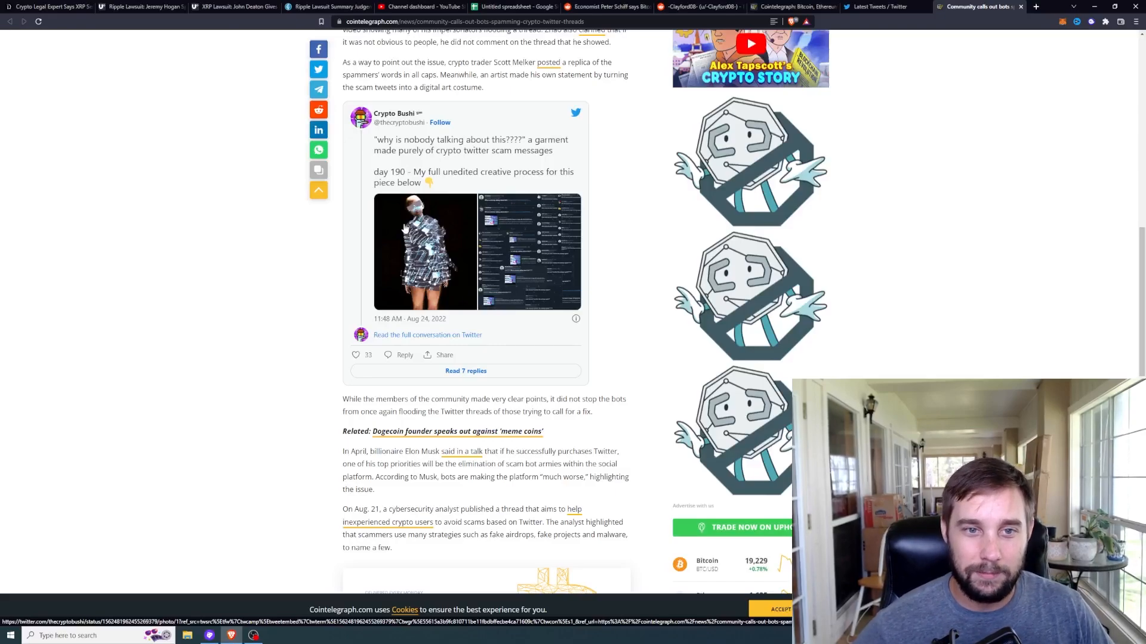
pyautogui.moveTo(390, 246)
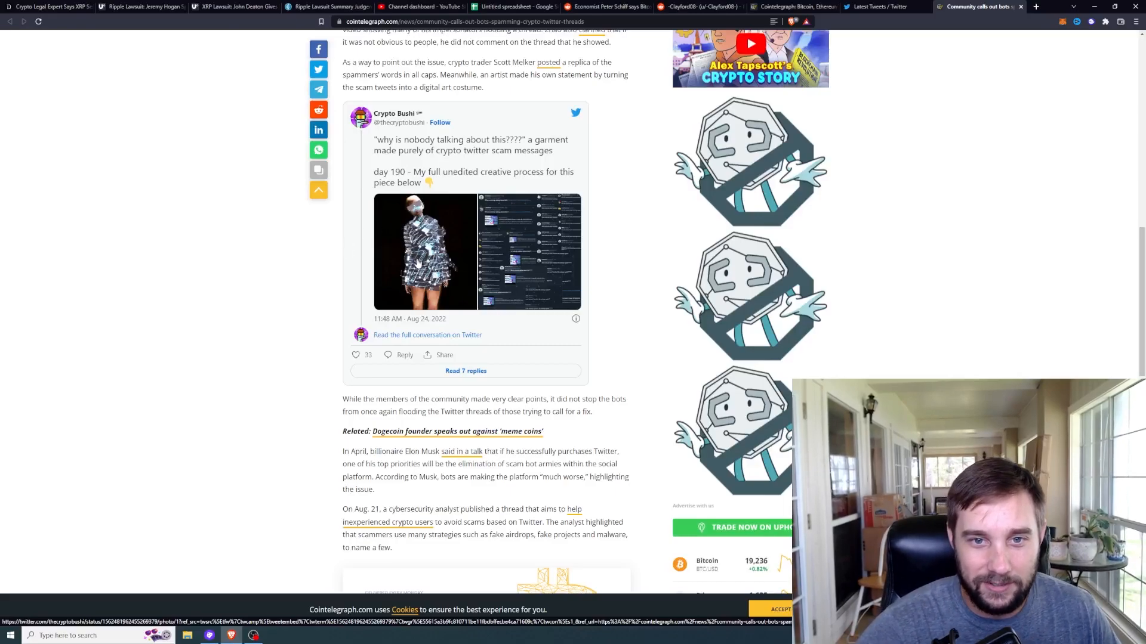
pyautogui.click(418, 262)
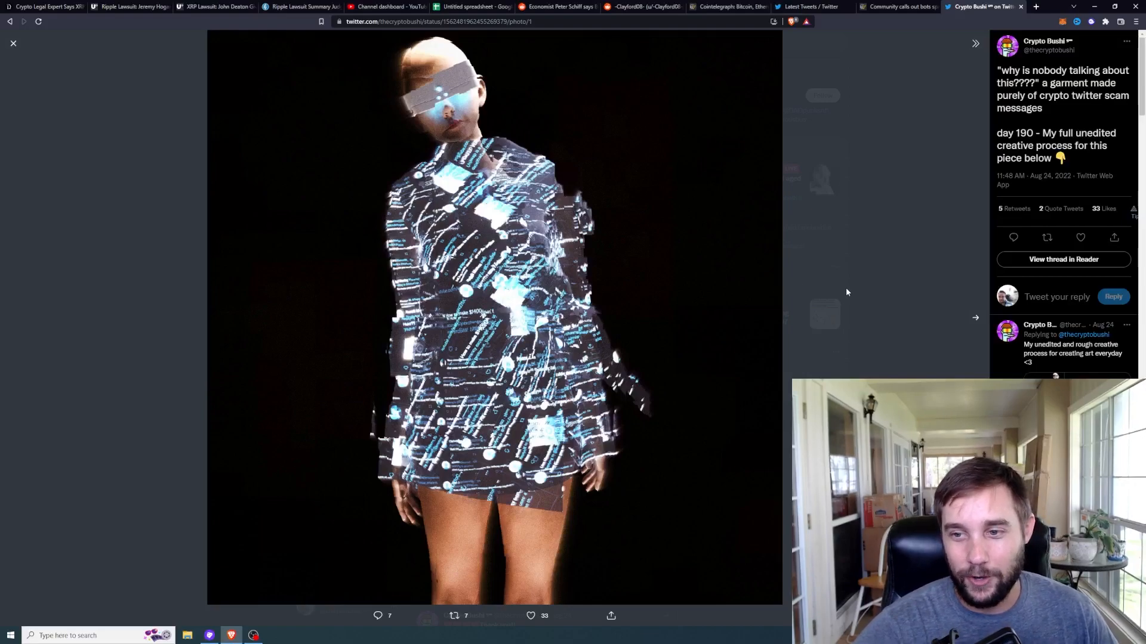
# Advance the photo viewer to the second image, the collage of scam-bot replies.
pyautogui.click(975, 318)
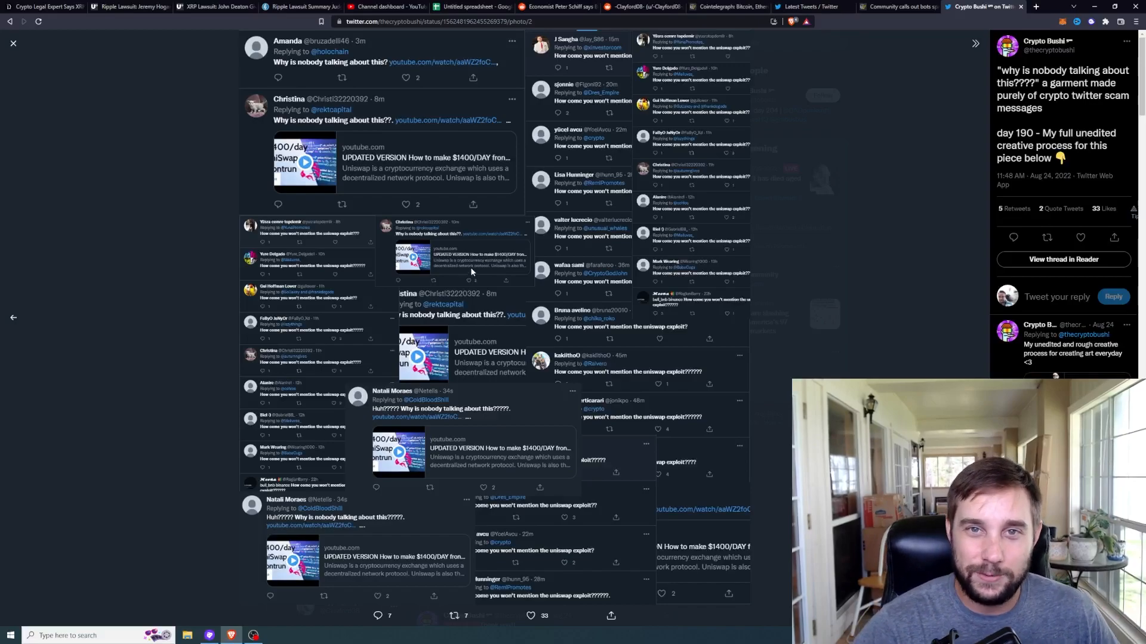
pyautogui.moveTo(447, 279)
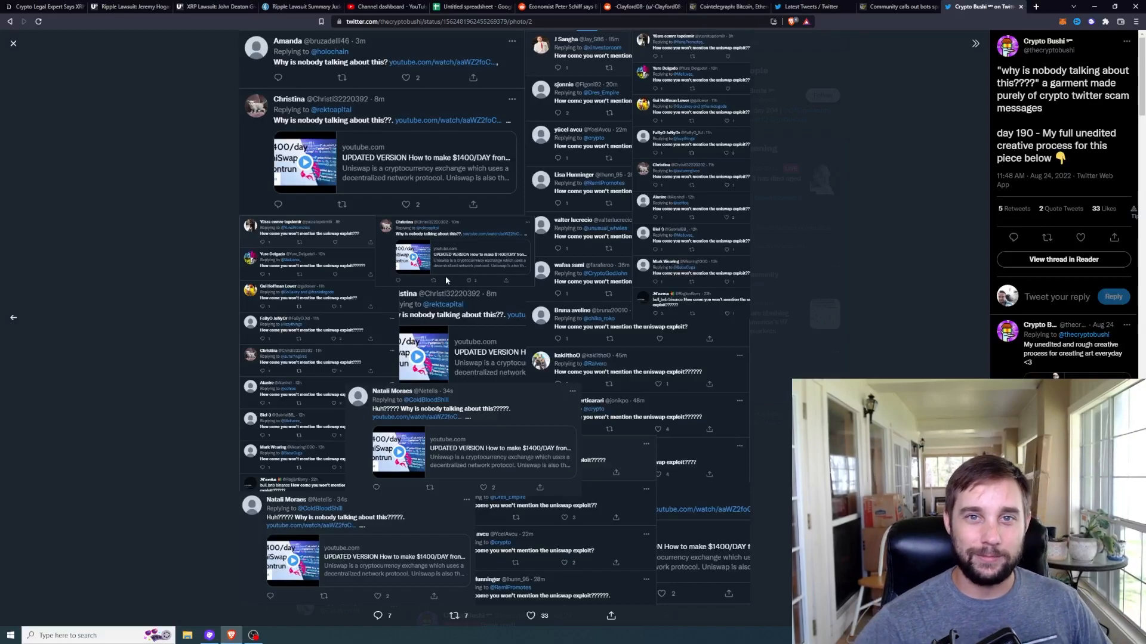